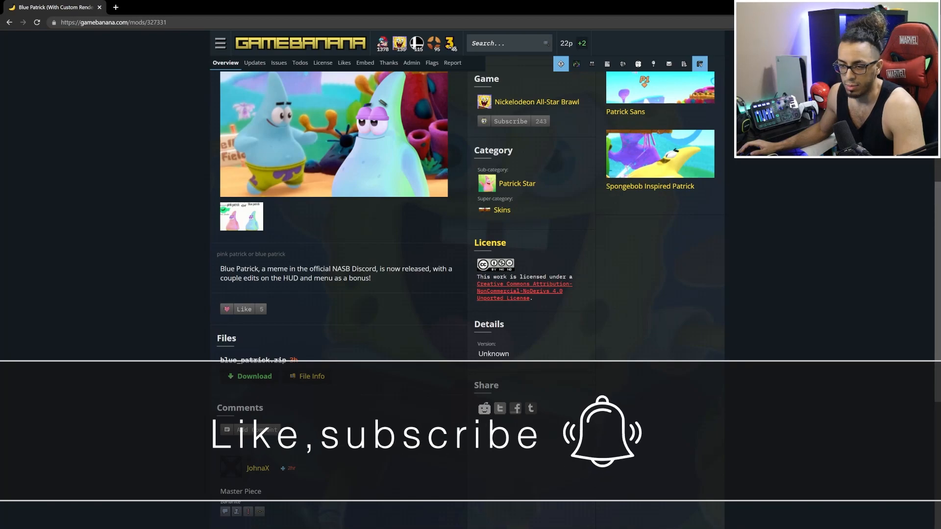
mouse_move(664, 357)
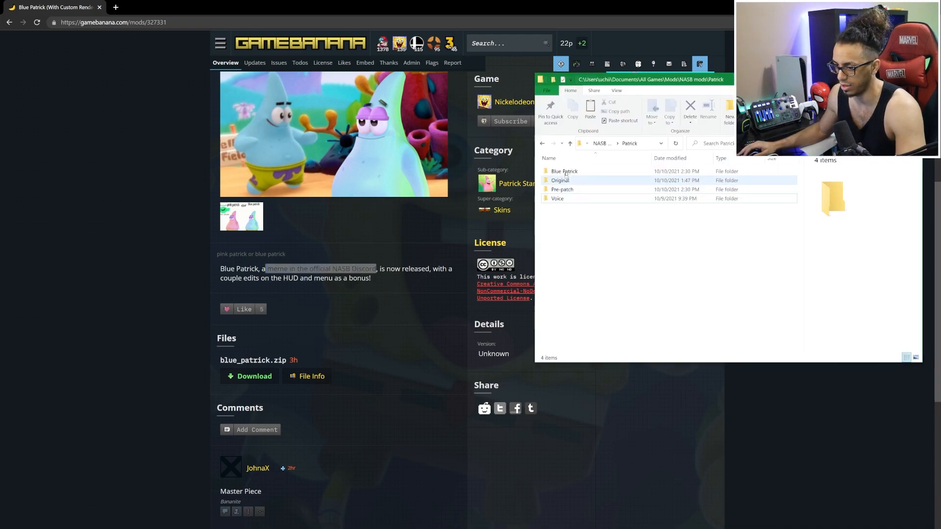
Switch to the Reptar Pre-patch Explorer window and open the MechaGodzilla folder.
click(564, 171)
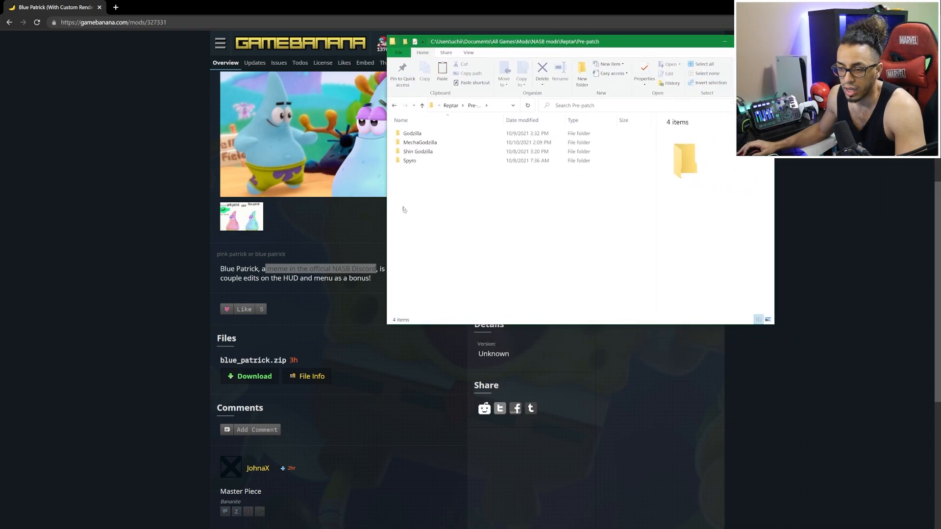
click(420, 143)
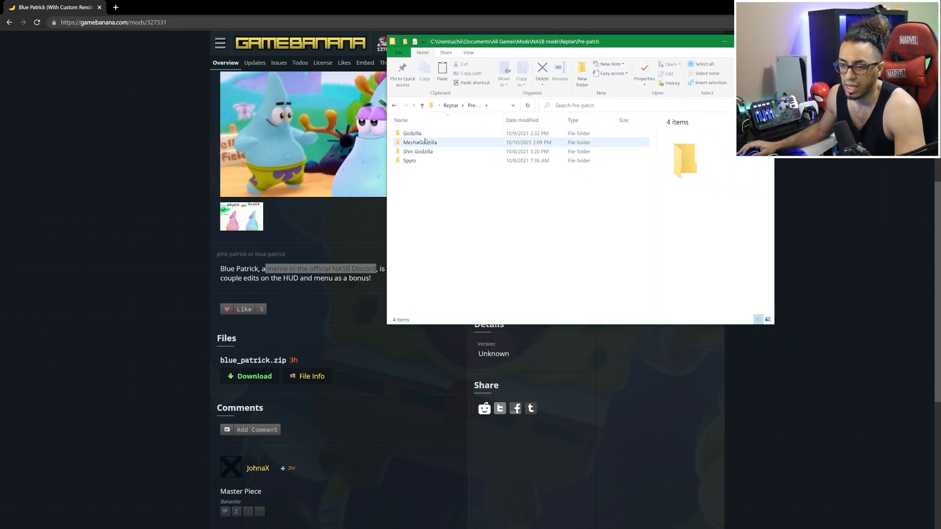
double_click(420, 142)
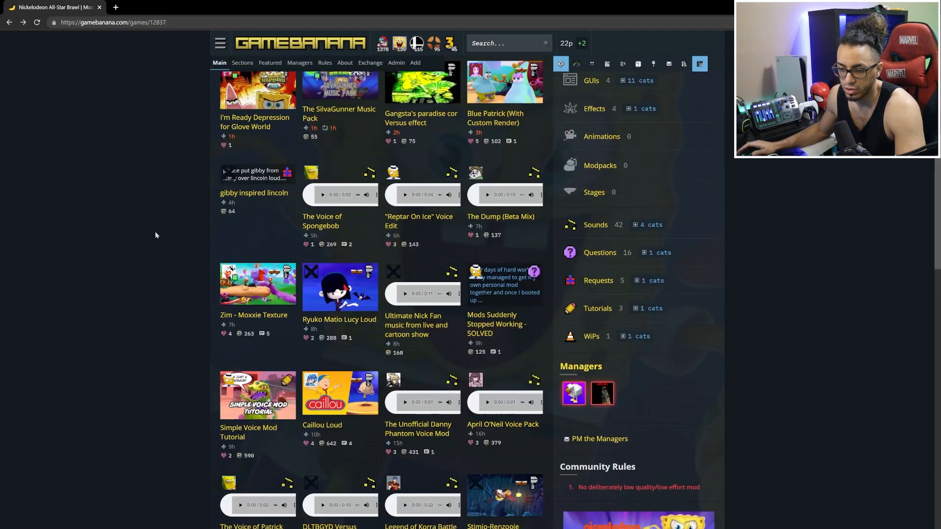
Scroll down through the Nickelodeon All-Star Brawl new mods listing on GameBanana.
scroll(down, 3)
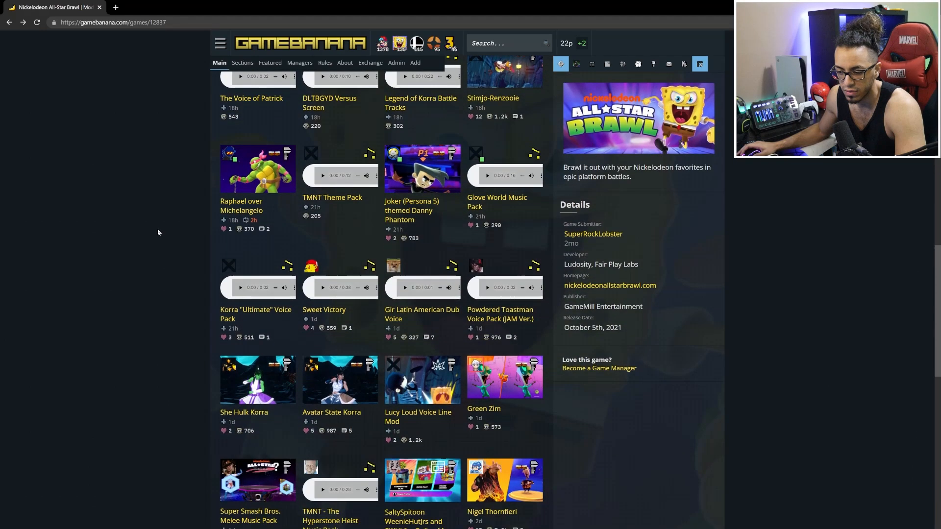
scroll(down, 3)
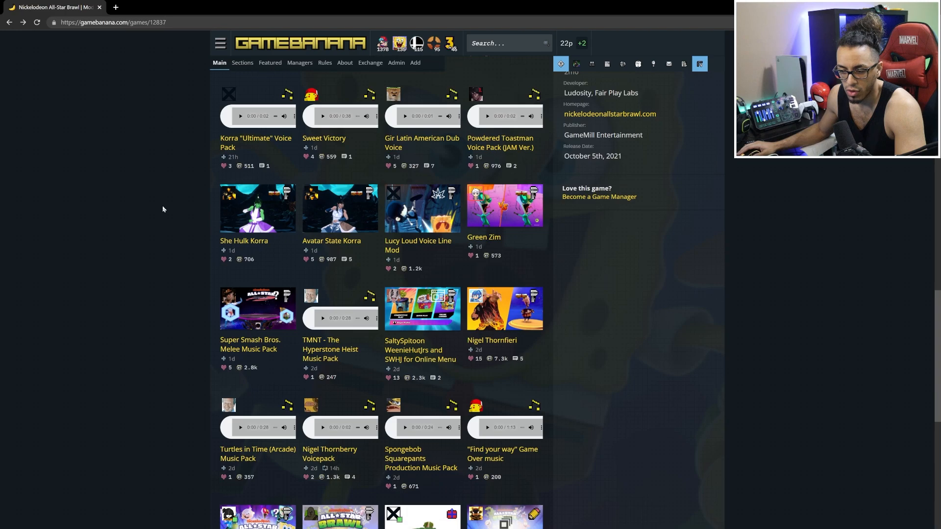
scroll(down, 3)
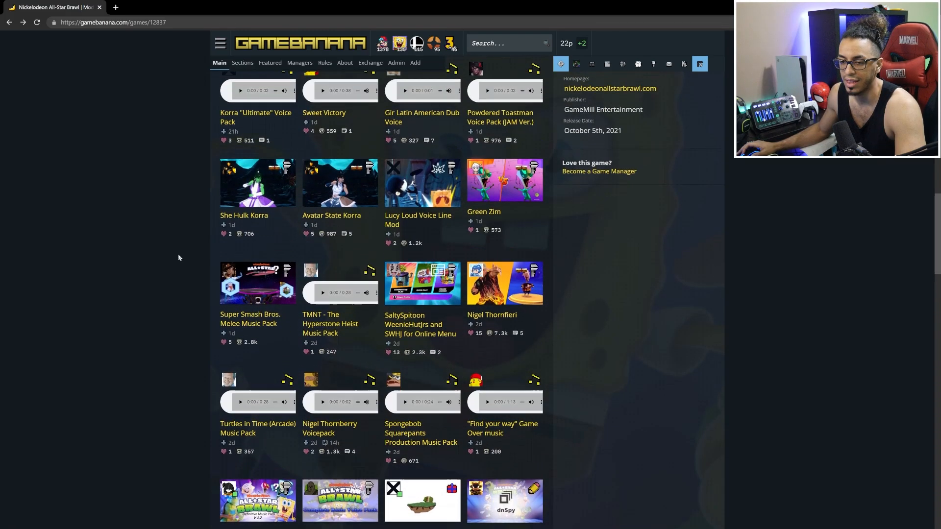
scroll(down, 3)
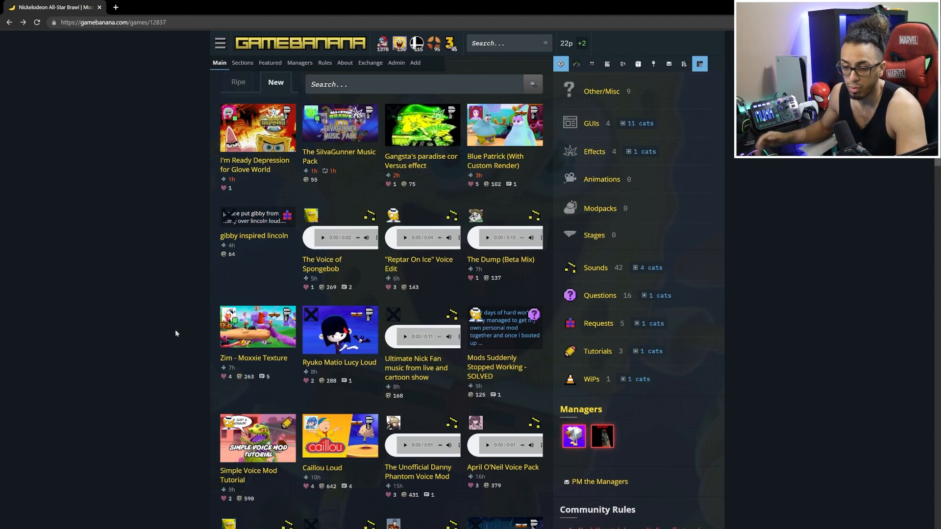
mouse_move(253, 361)
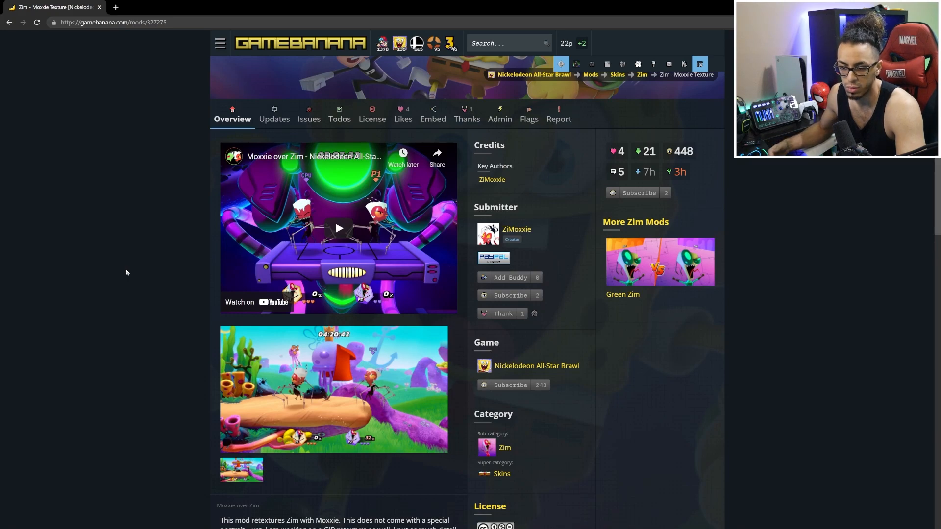
mouse_move(134, 302)
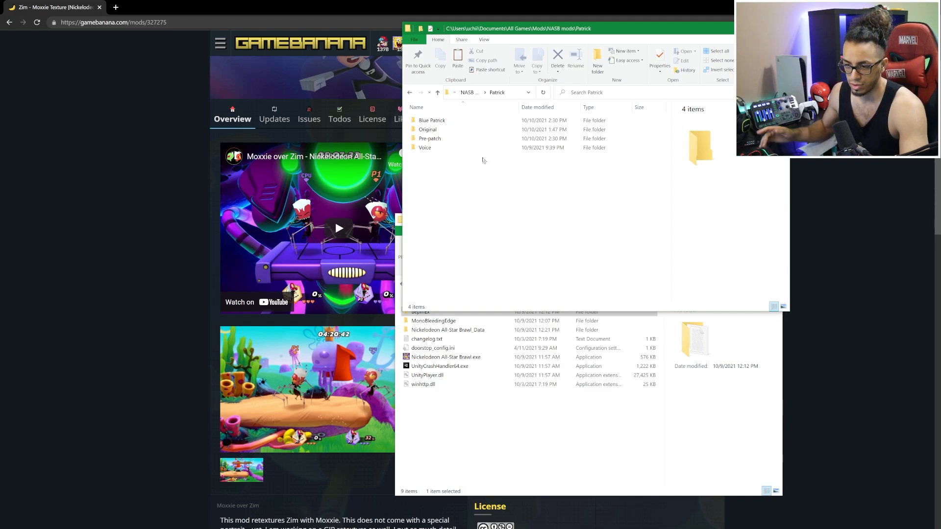
Open the Blue Patrick folder, then its extracted Blue Patrick subfolder.
click(424, 147)
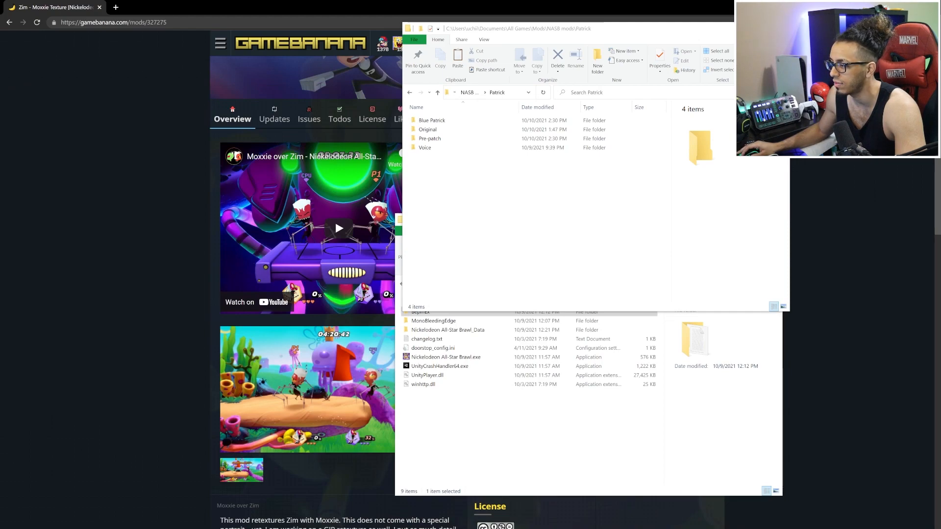
click(432, 121)
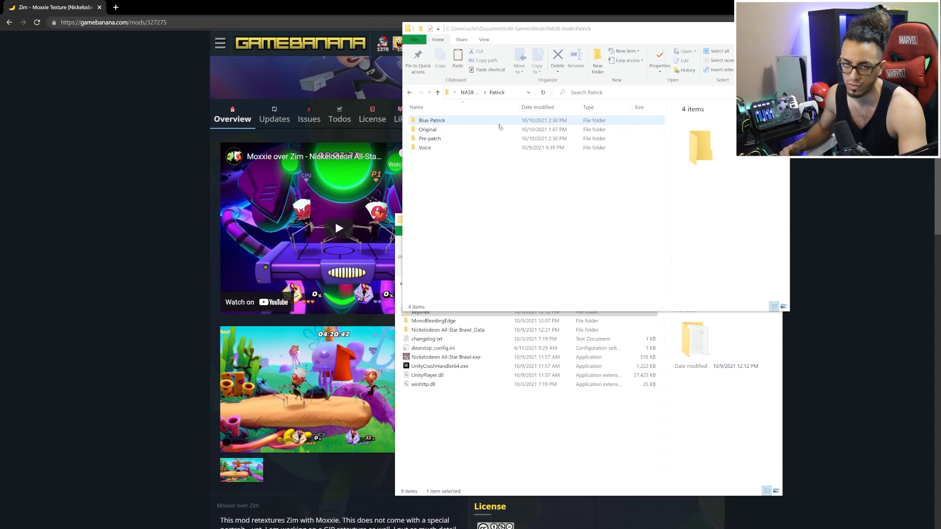
double_click(433, 120)
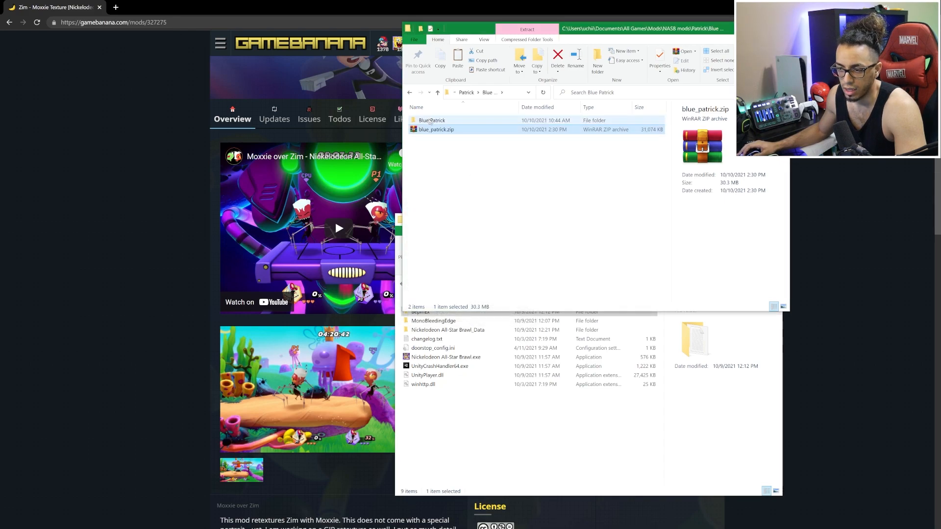
double_click(431, 120)
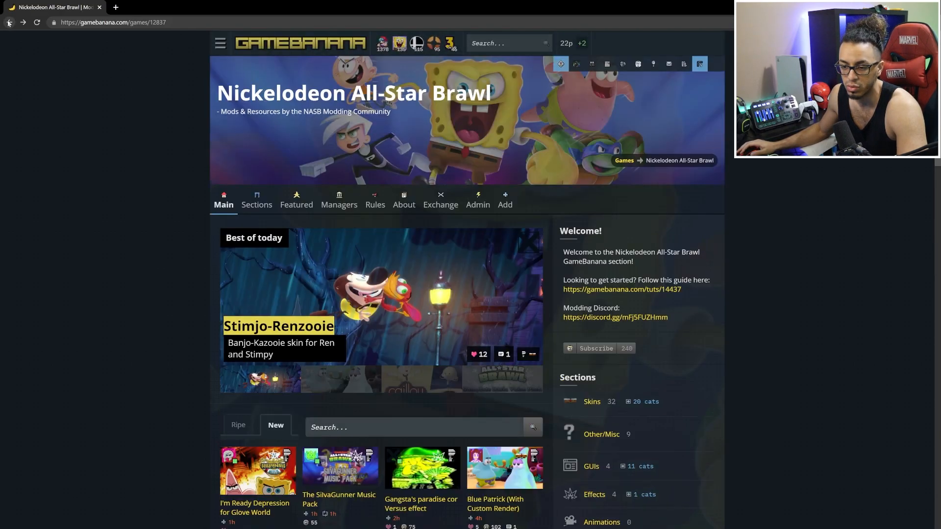
Scroll down the Blue Patrick mod page on GameBanana.
scroll(down, 3)
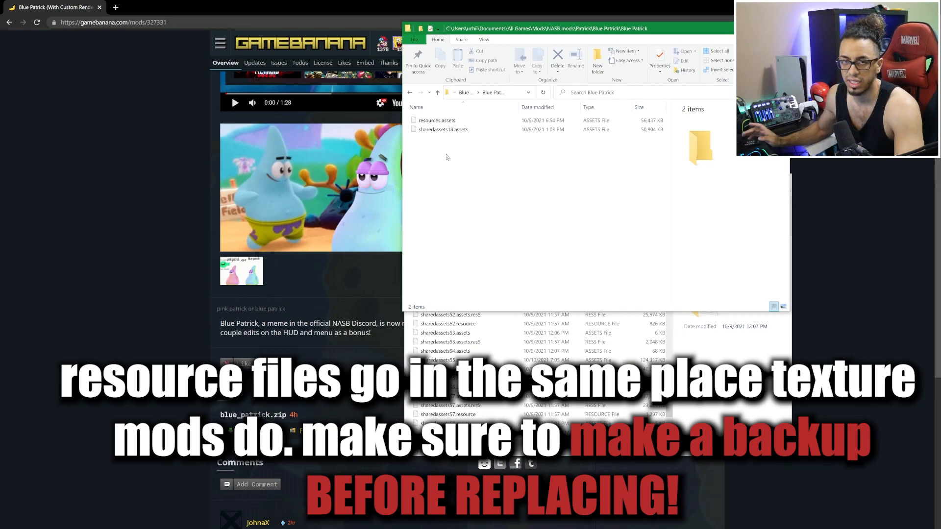
Select resources.assets in the mod folder, then go back to the game install folder.
click(436, 120)
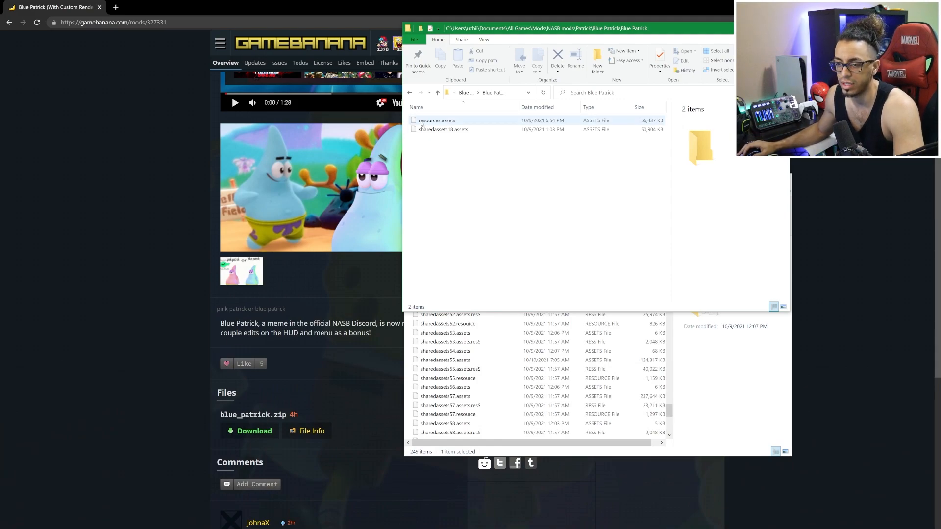
click(460, 165)
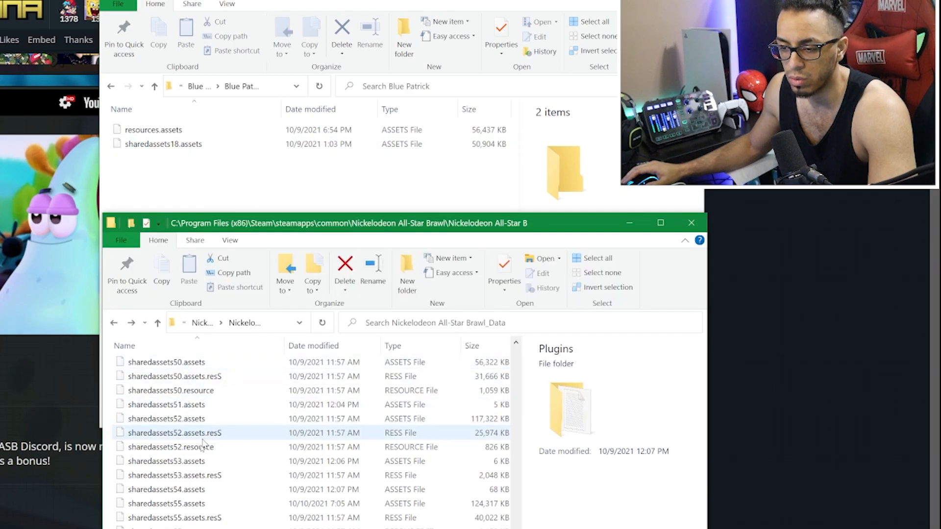
click(114, 323)
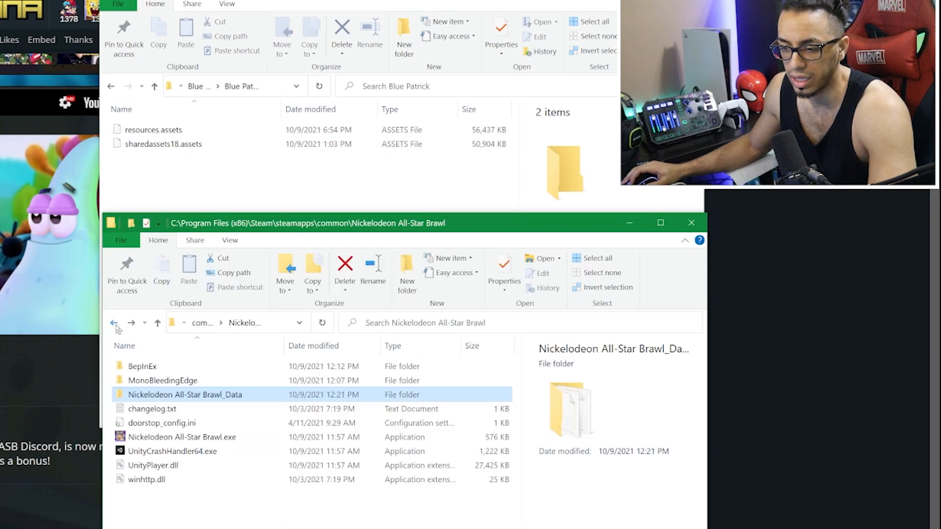
Back up the game's original sharedassets18.assets, then open the Blue Patrick mod folder.
double_click(184, 395)
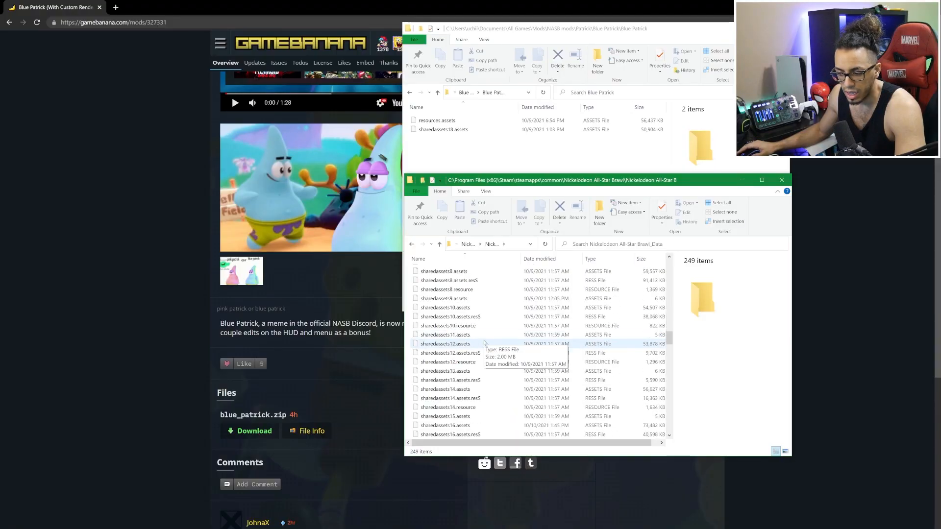
scroll(down, 3)
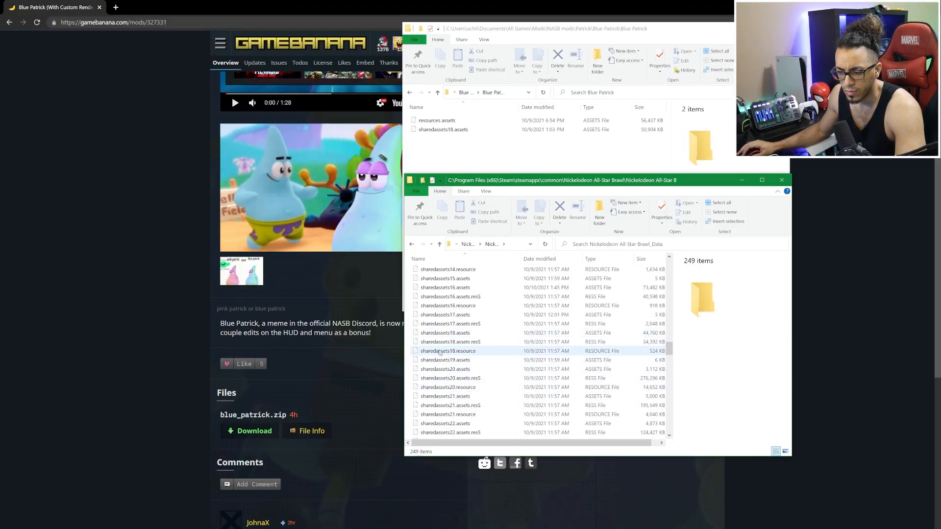
click(445, 332)
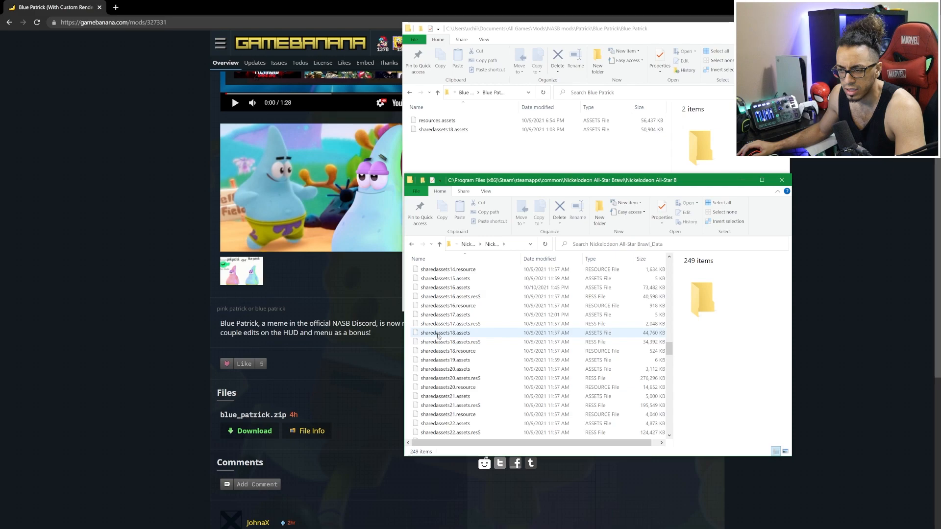
click(445, 332)
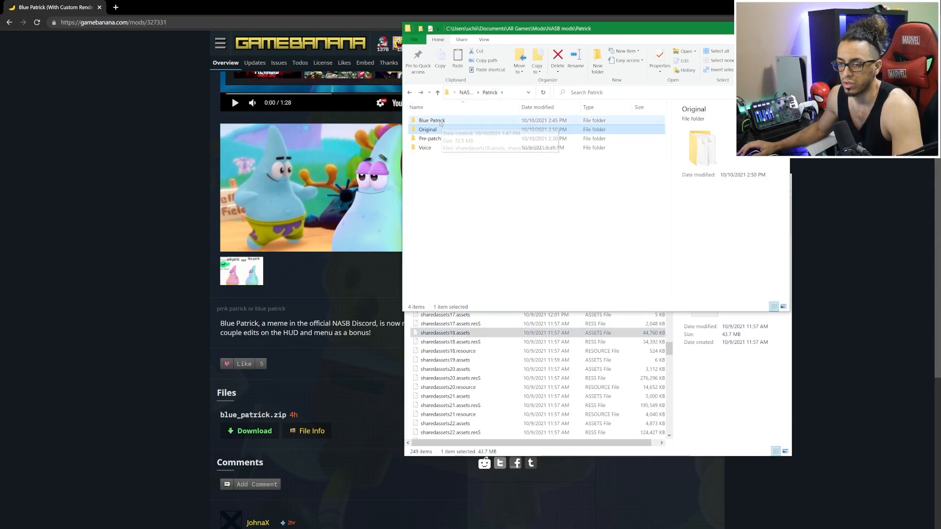
double_click(432, 120)
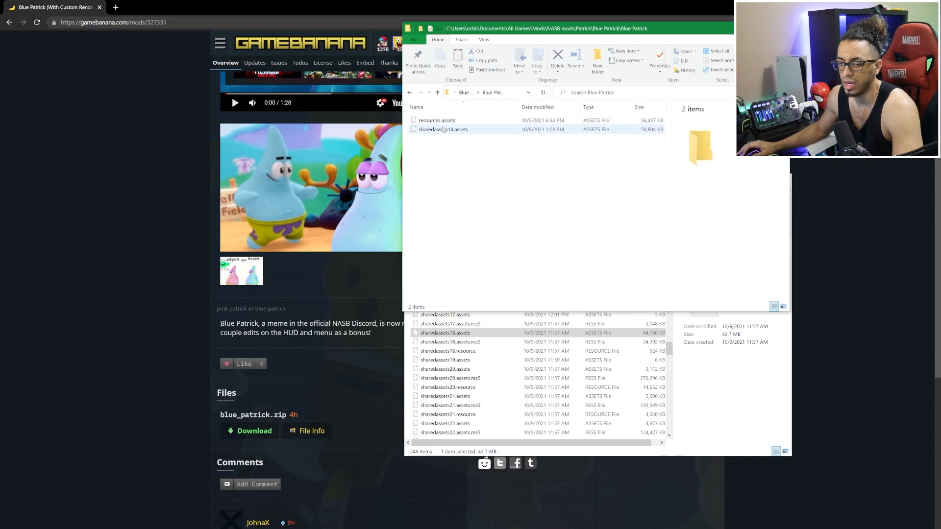